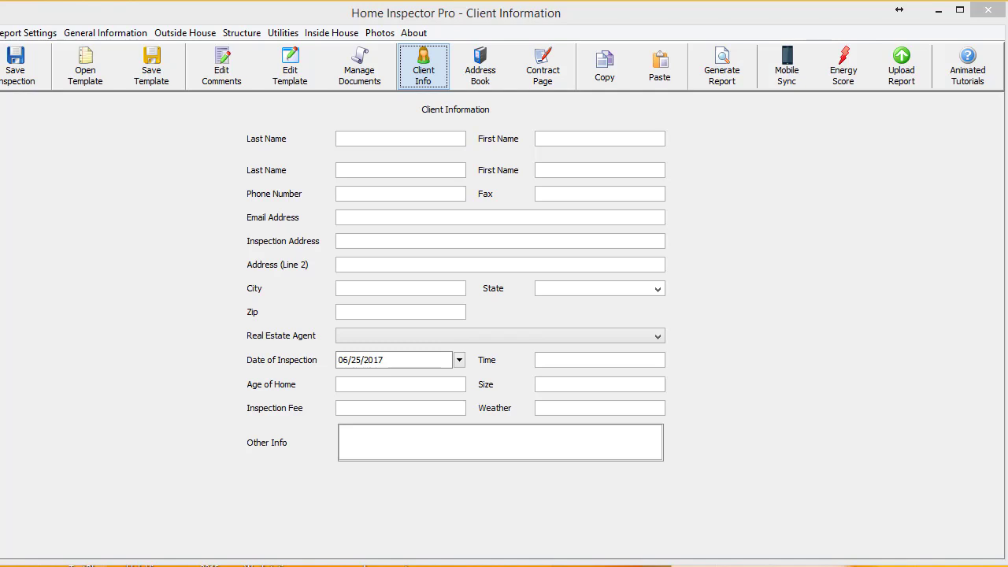
mouse_move(581, 225)
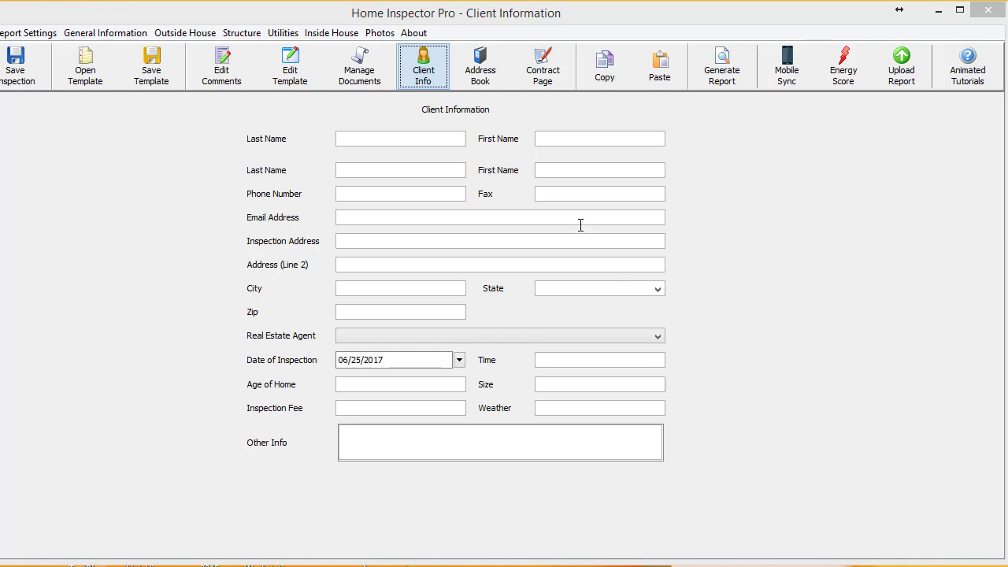
- Add a 'Wind Mit' section under General Information in the template editor and close the editor
click(290, 66)
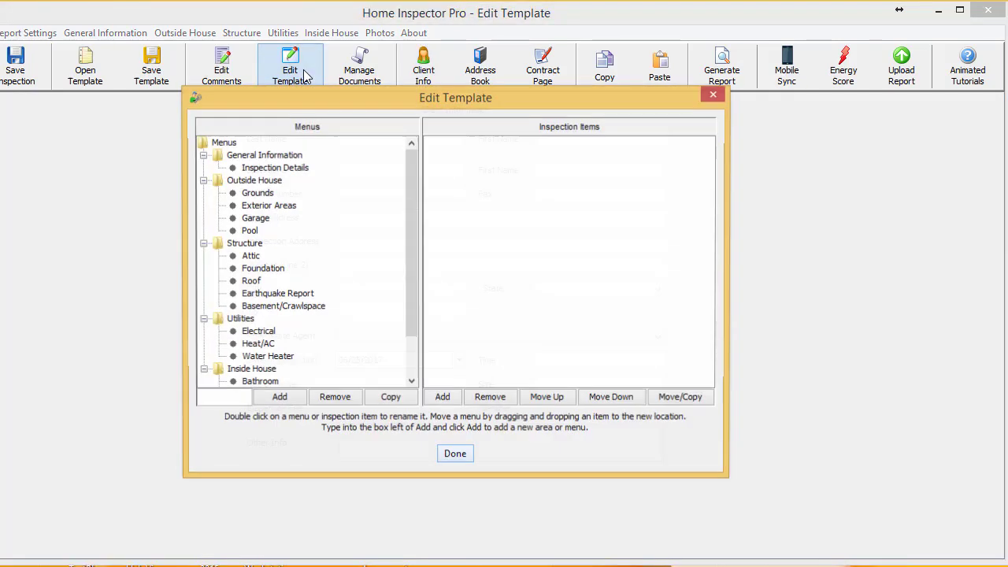
click(264, 155)
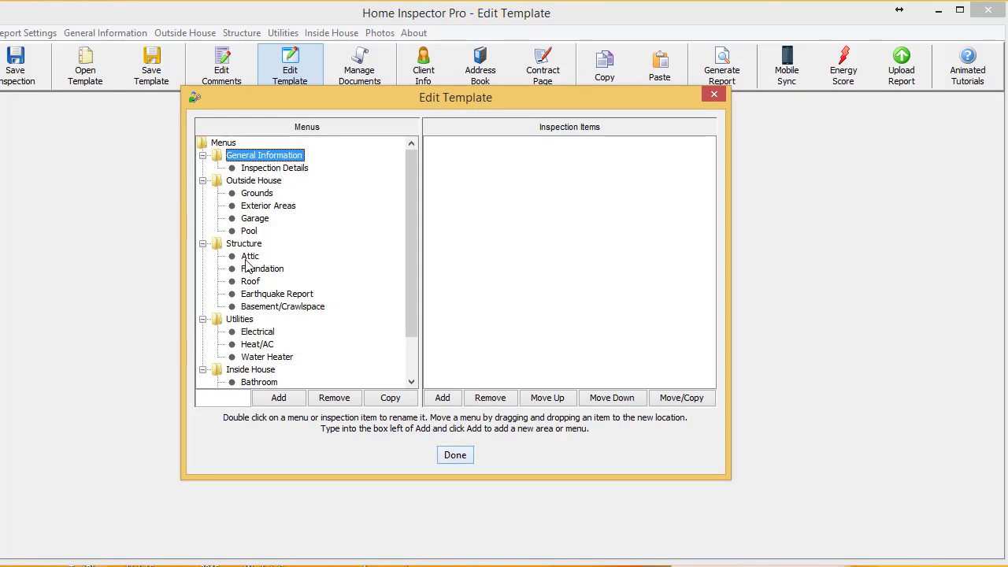
click(222, 397)
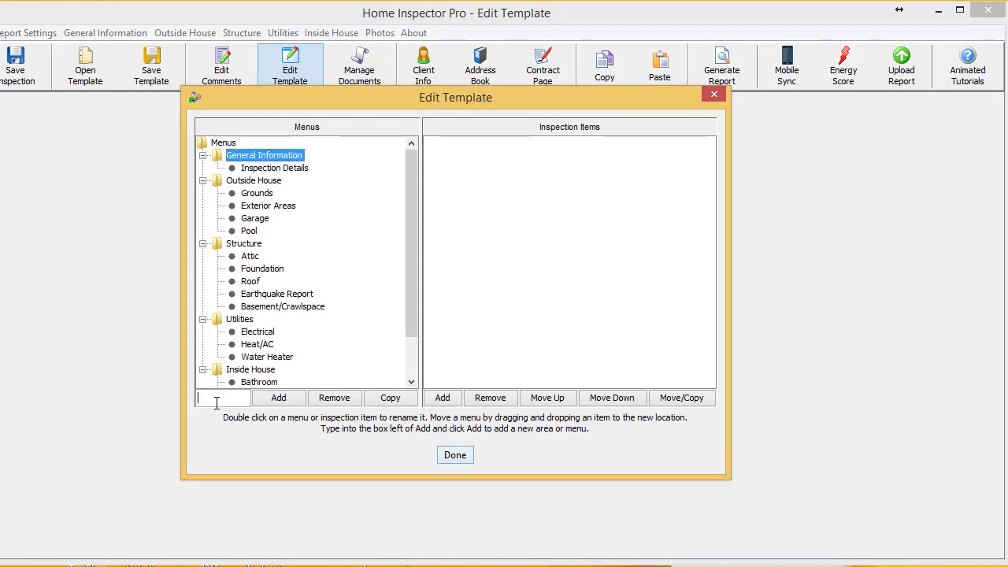
text(Win)
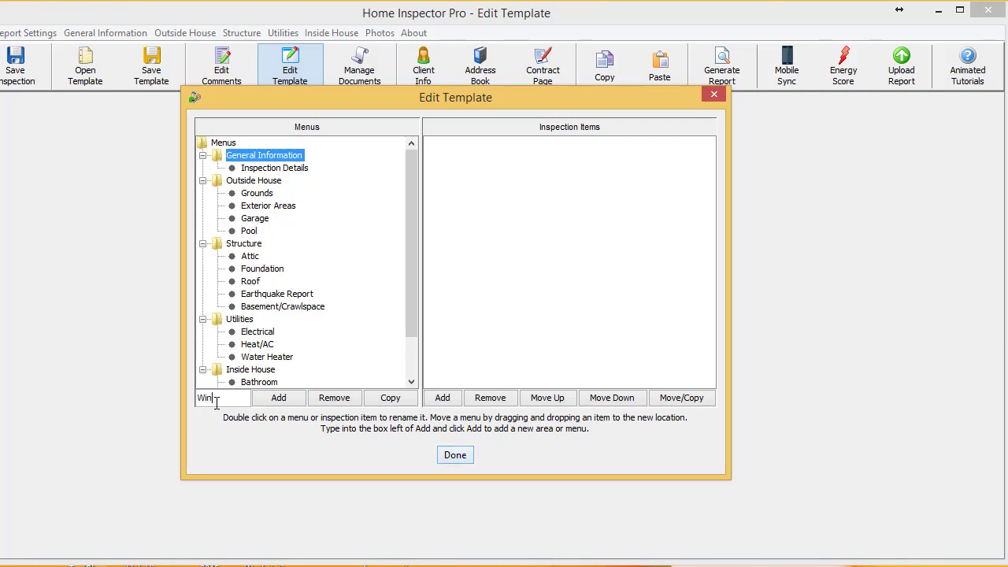
click(278, 398)
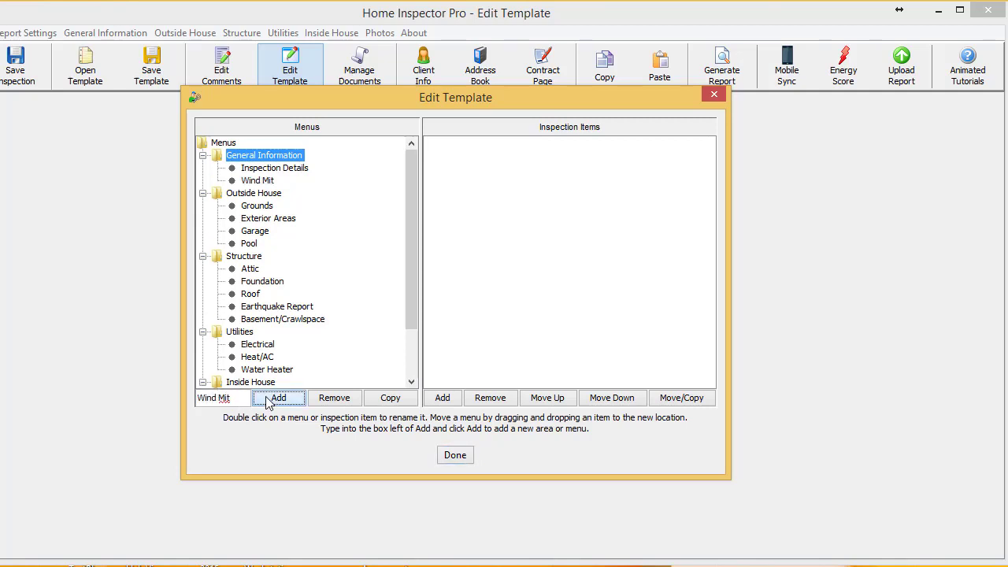
click(257, 179)
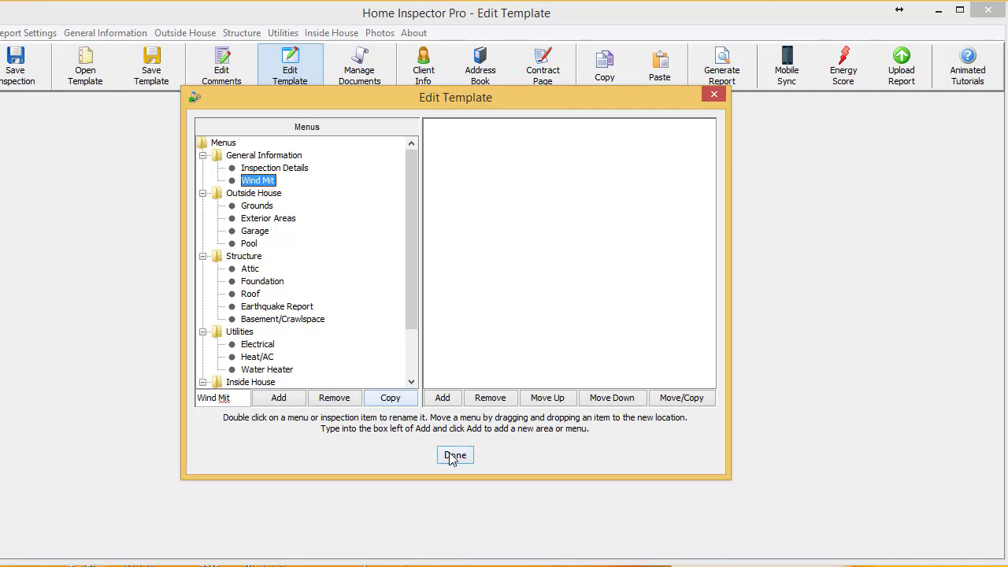
click(455, 455)
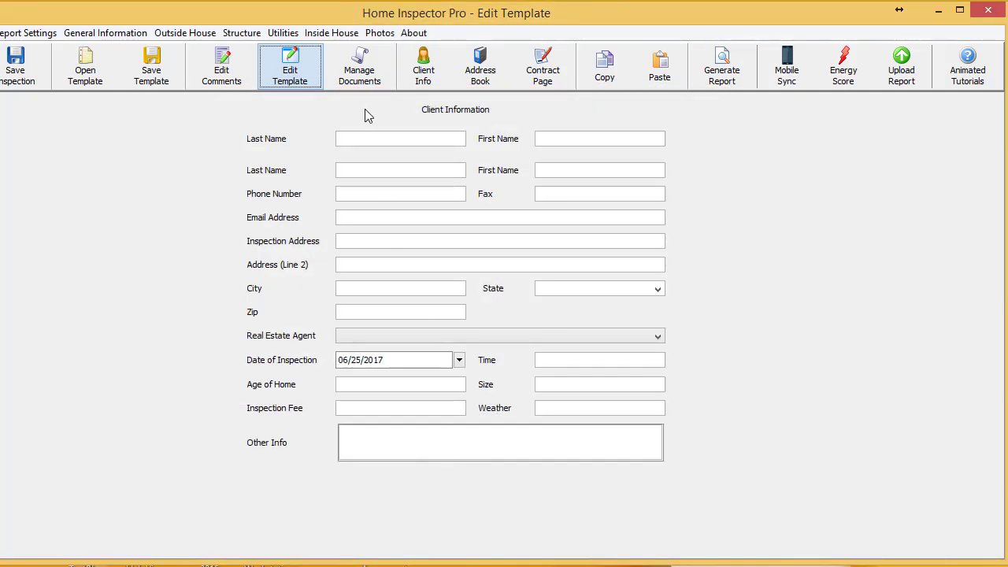
- Open Insert PDF Documents, set Wind Mit as the placement, and start adding a document
click(359, 66)
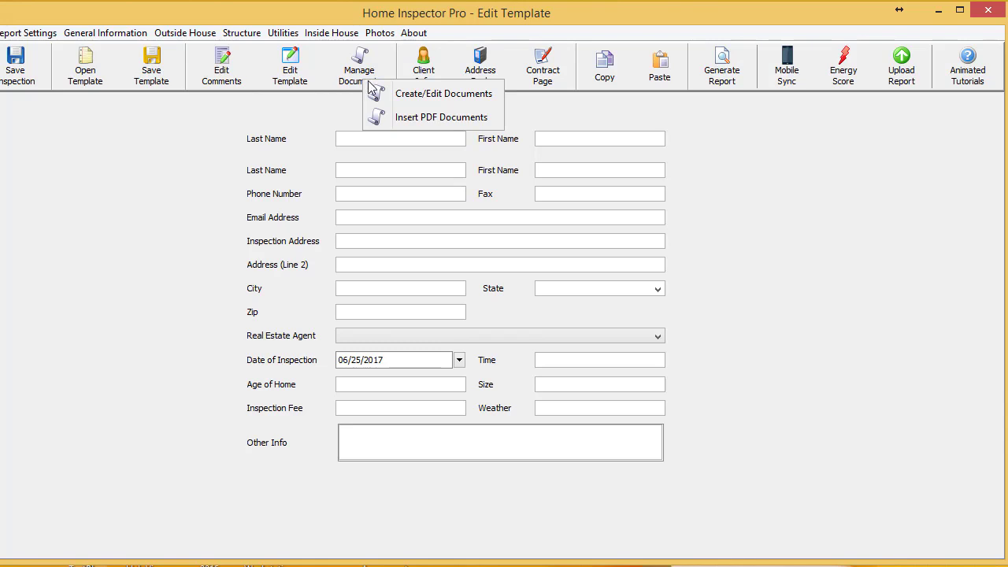
mouse_move(416, 120)
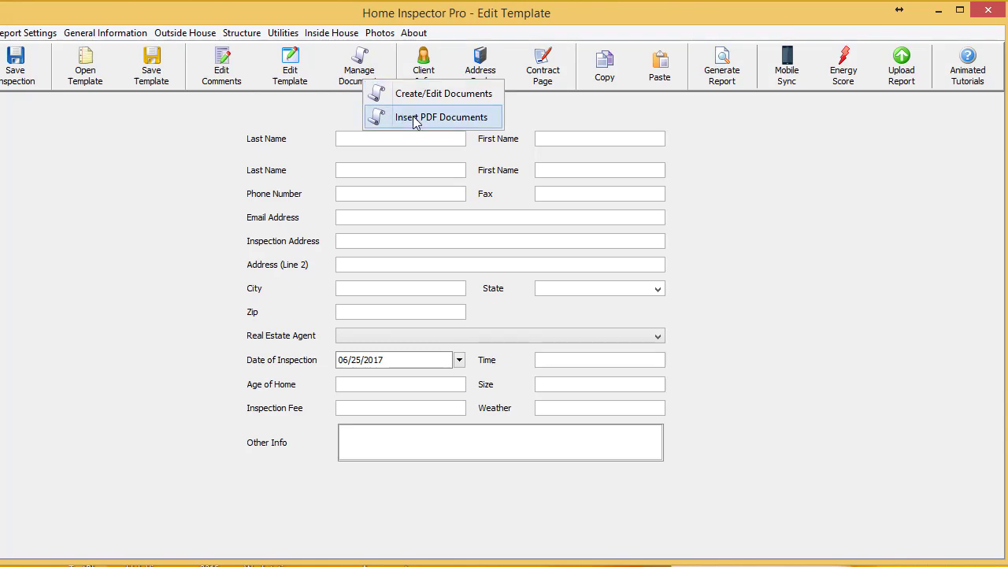
click(433, 117)
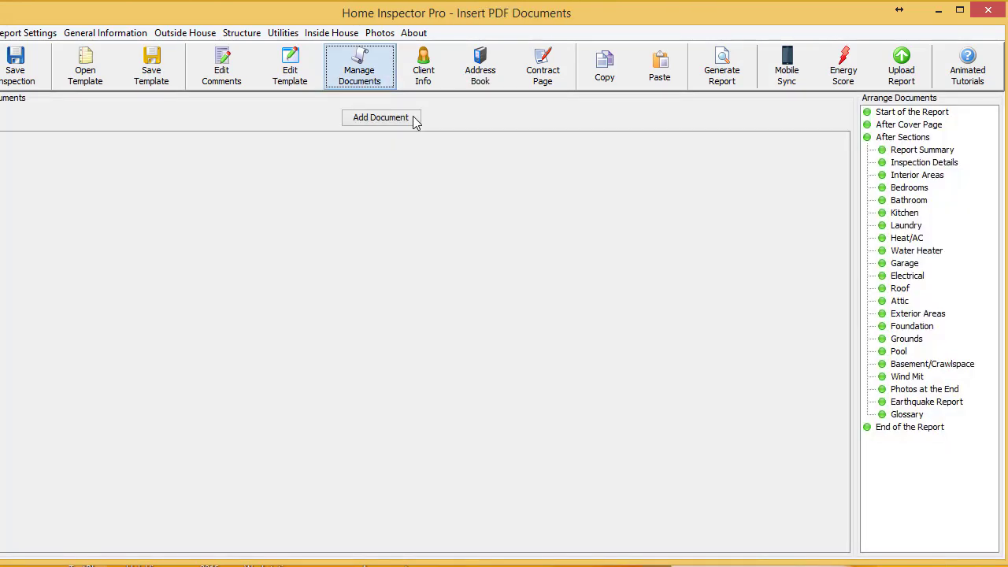
mouse_move(901, 147)
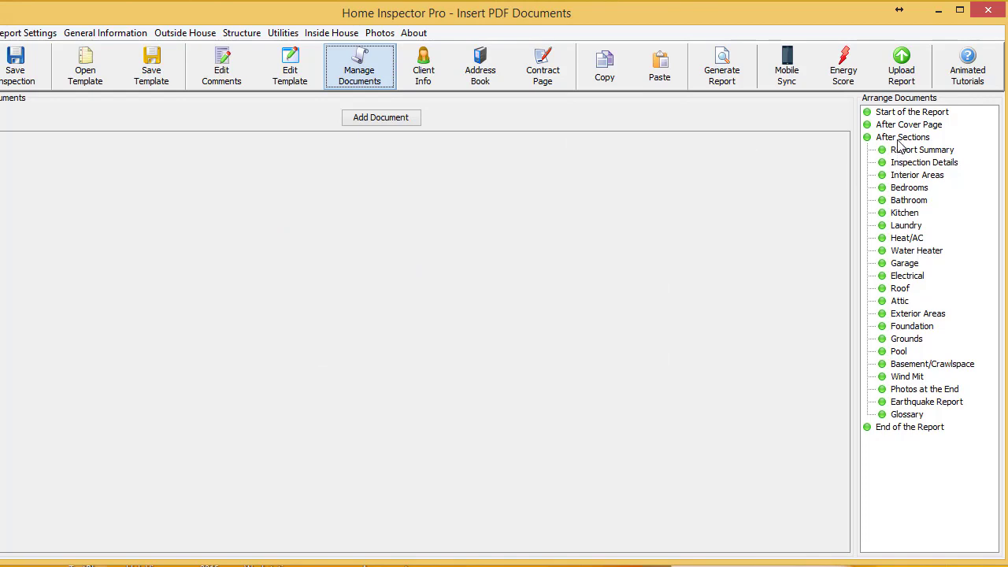
mouse_move(906, 273)
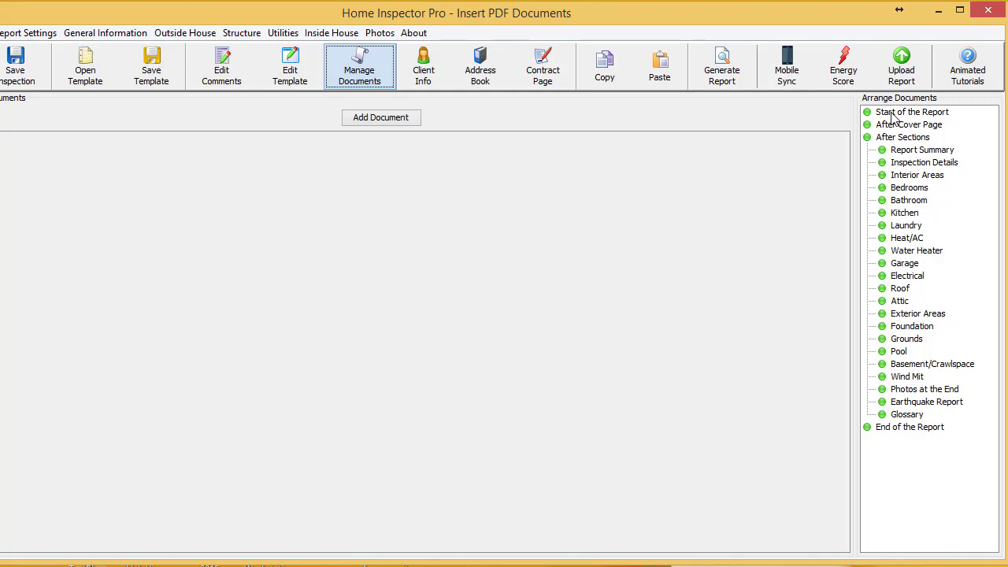
mouse_move(900, 120)
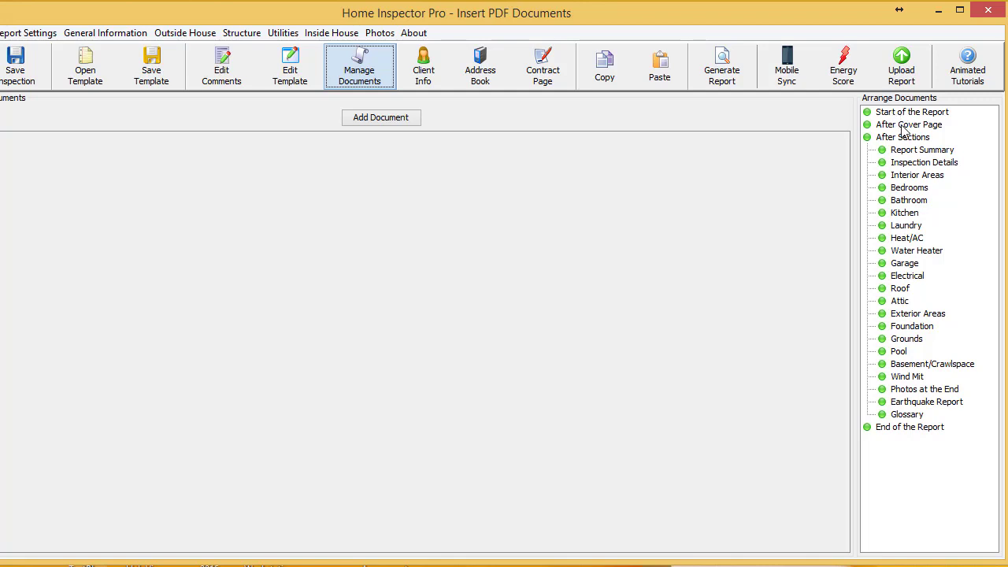
mouse_move(901, 434)
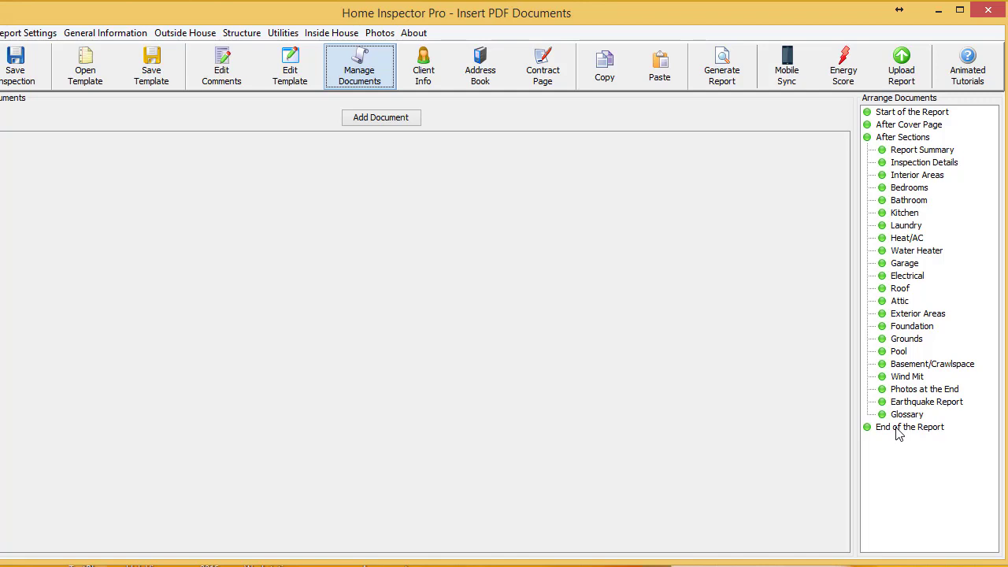
mouse_move(904, 298)
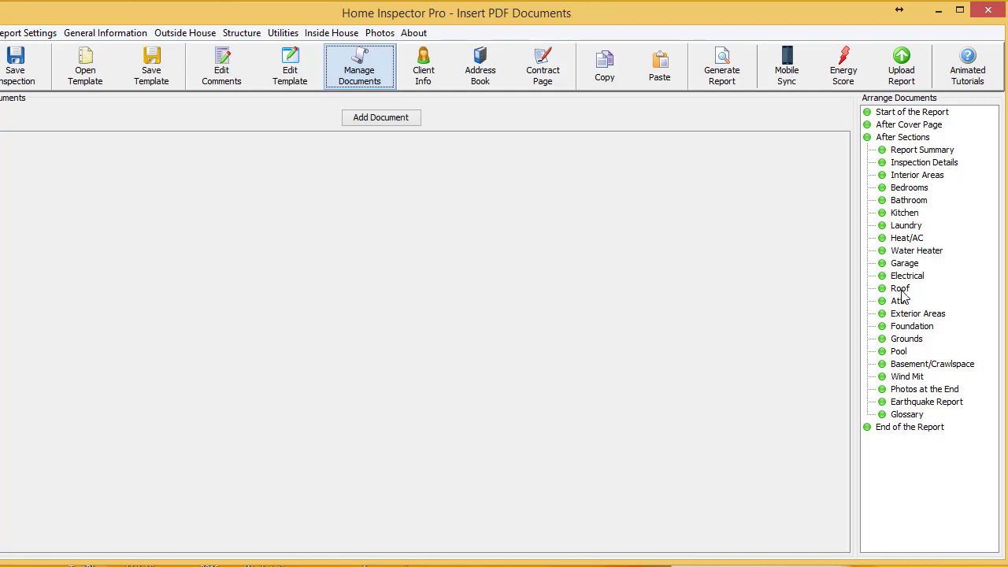
click(907, 376)
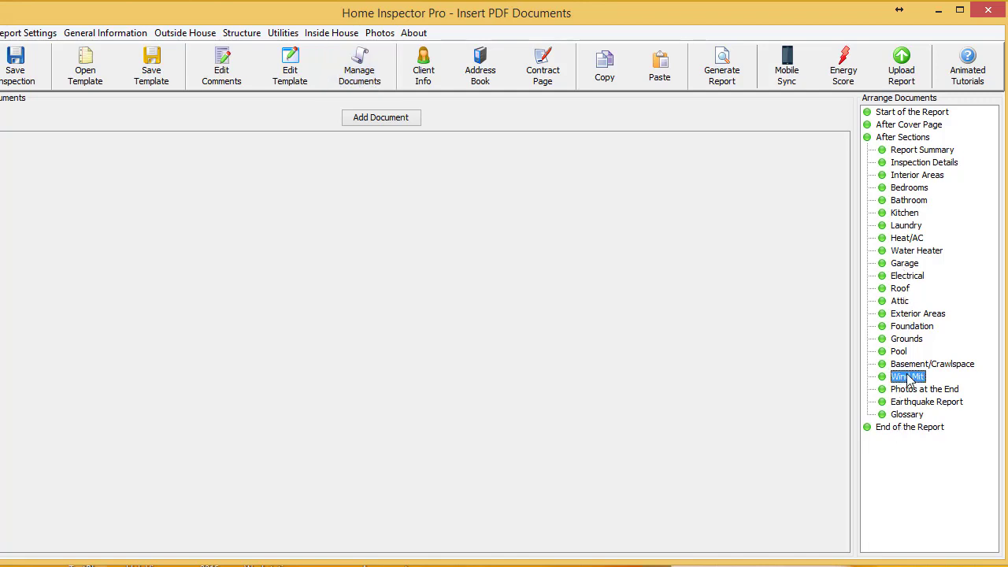
click(381, 117)
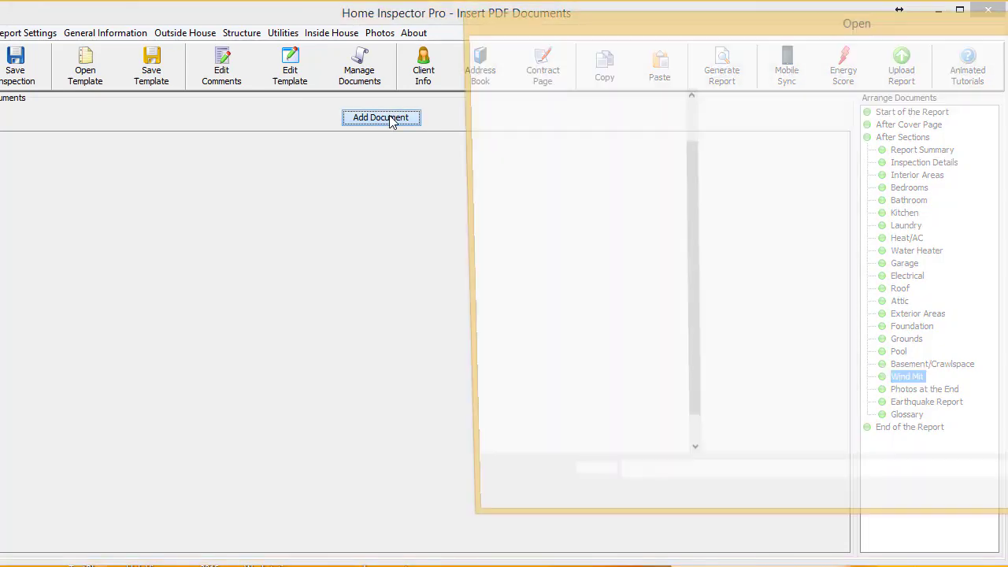
- Pick OIR-B1-1802.pdf in the file-open dialog
click(381, 117)
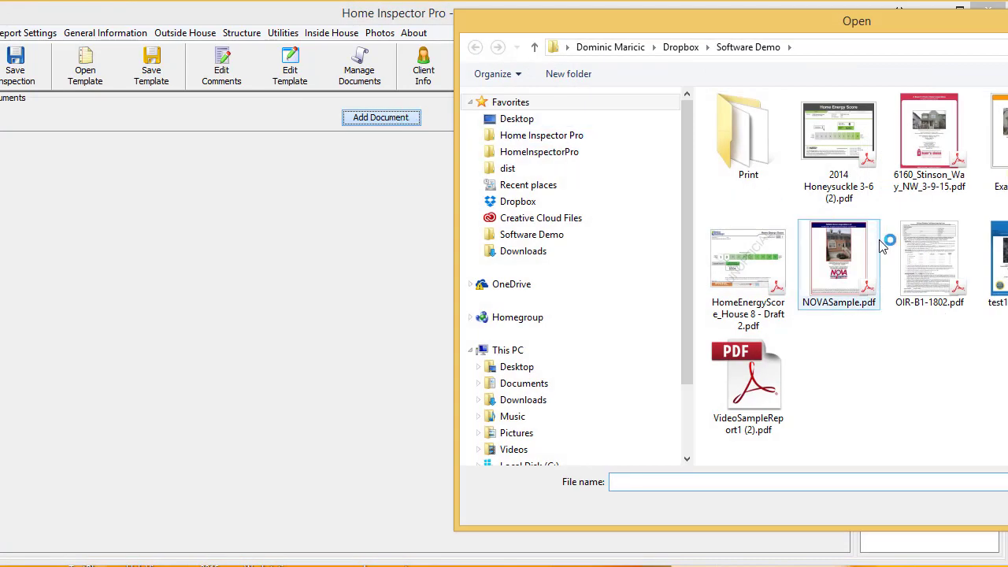
click(929, 262)
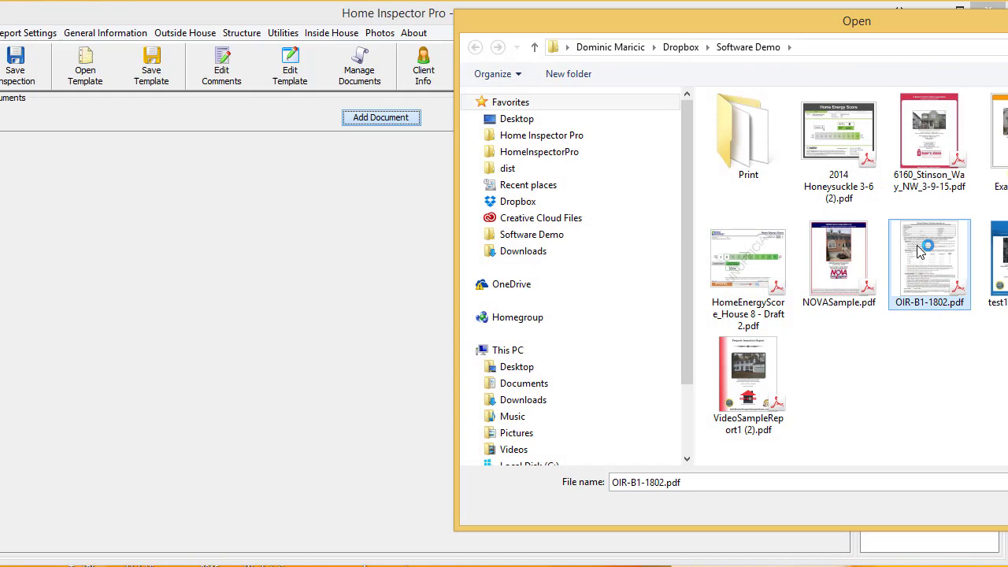
mouse_move(940, 286)
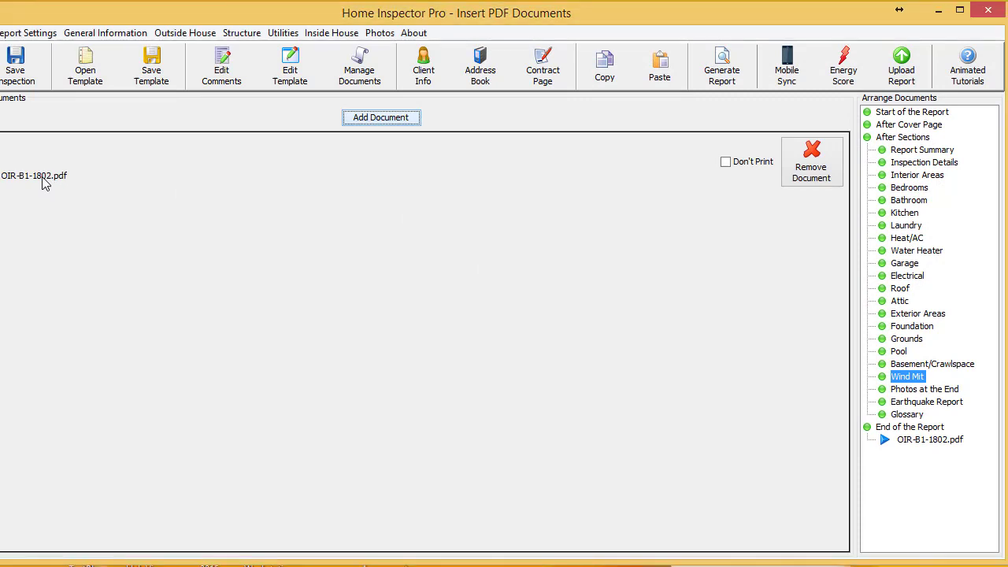
mouse_move(910, 382)
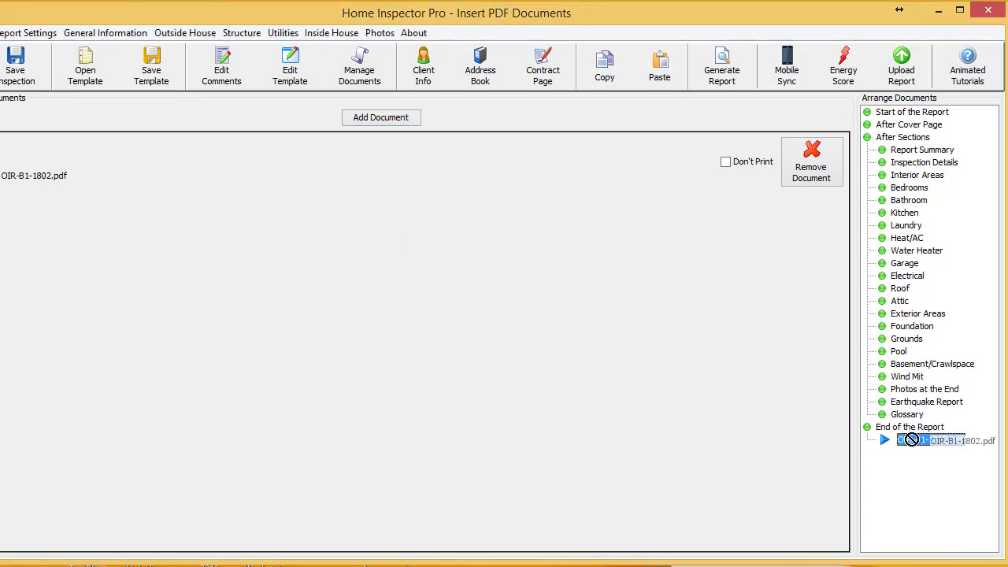
- Move OIR-B1-1802.pdf under Wind Mit, then generate the report accepting all-sections print settings
drag(945, 440, 945, 389)
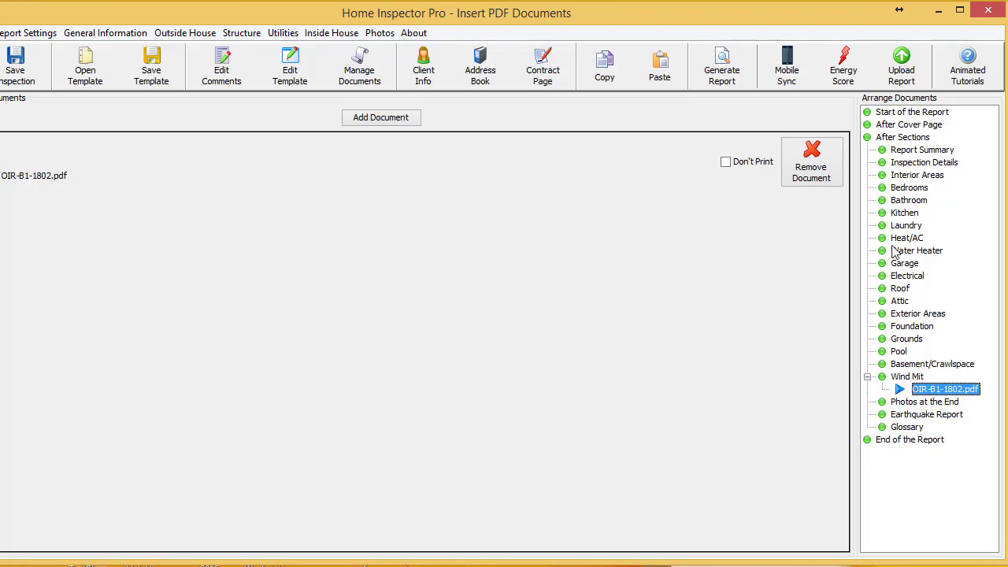
mouse_move(928, 404)
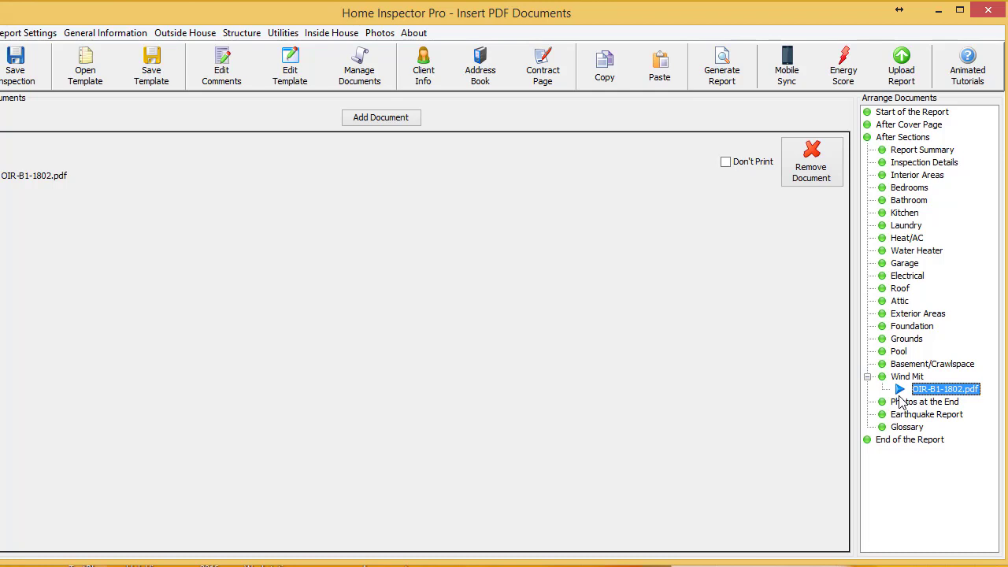
mouse_move(890, 433)
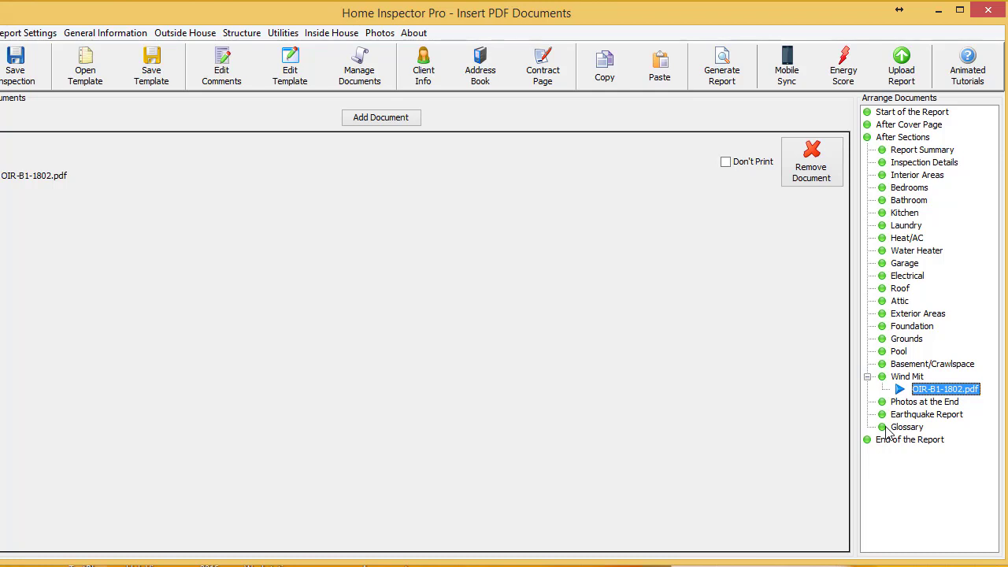
mouse_move(844, 66)
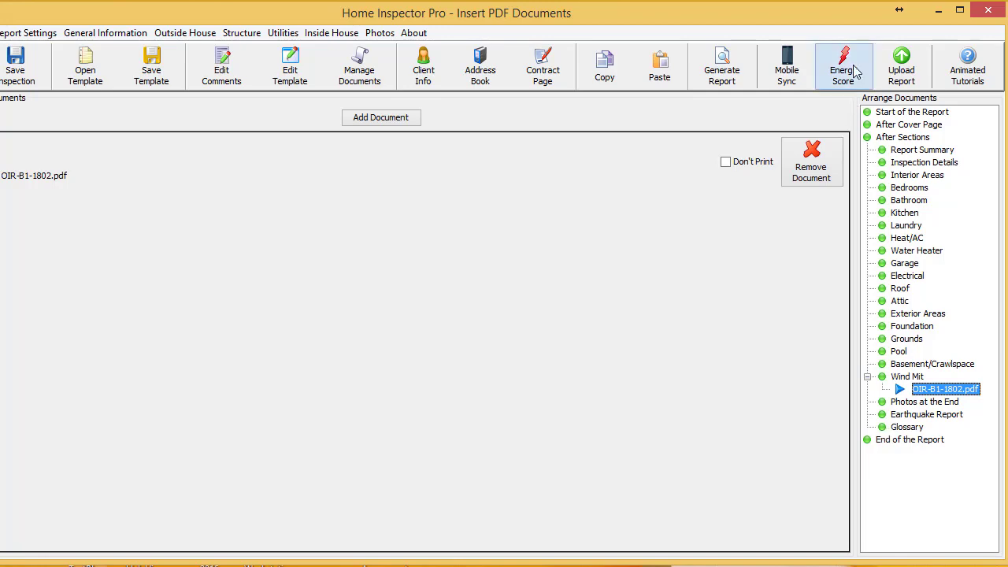
mouse_move(721, 66)
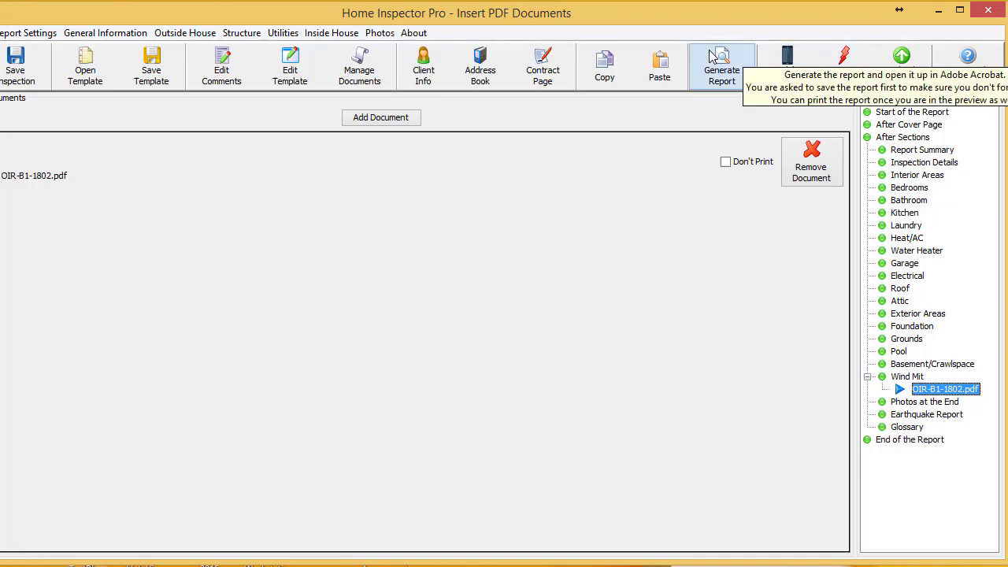
click(720, 65)
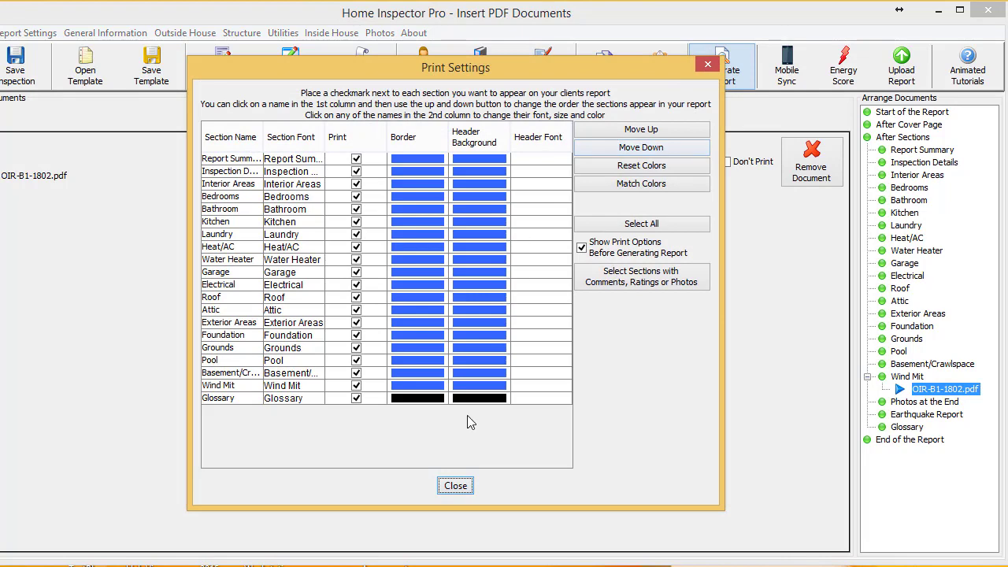
click(455, 485)
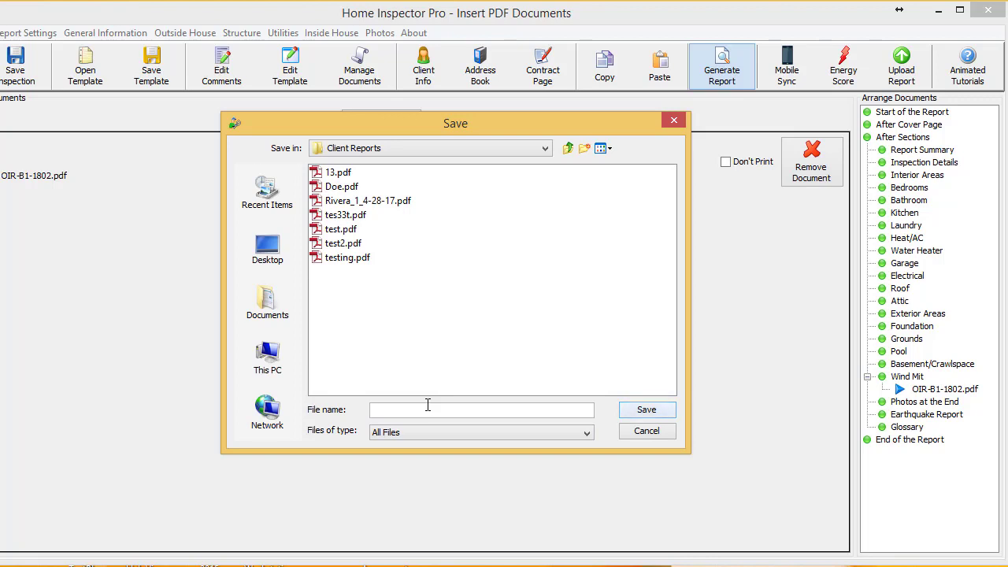
- Save the report as 'PDF Doc Insert Tes' in Client Reports
text(PDF Doc)
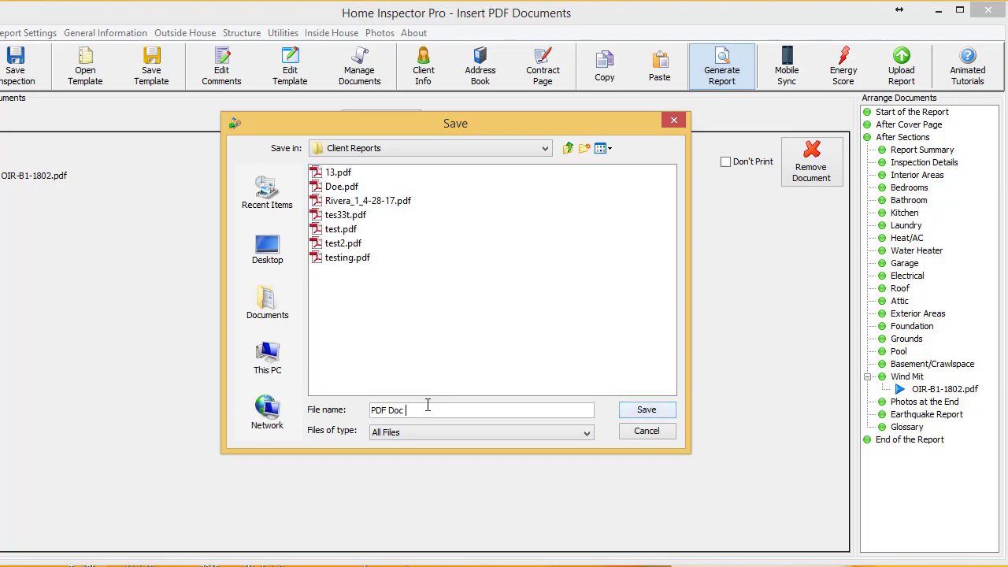
text(Insert Tes)
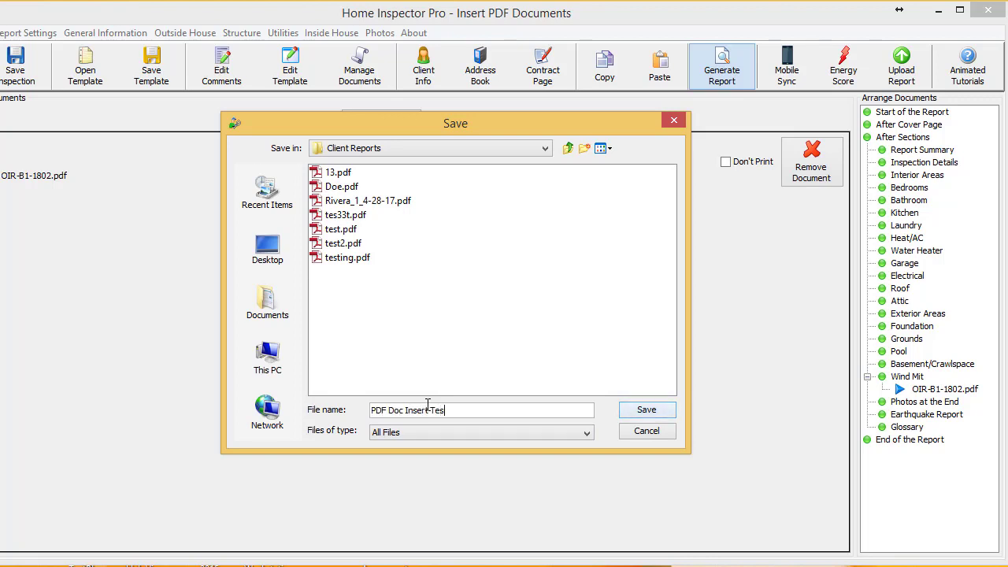
click(646, 410)
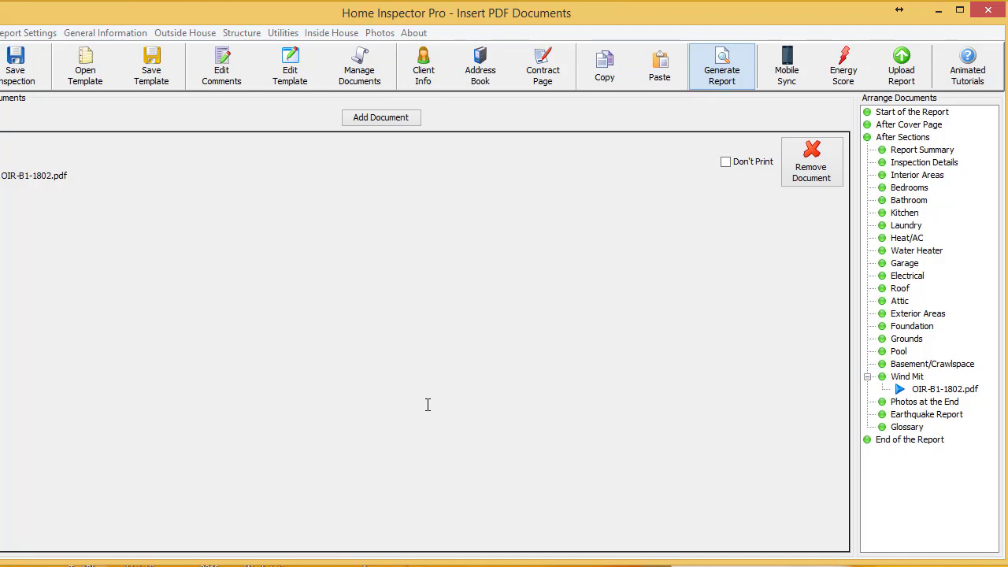
click(721, 66)
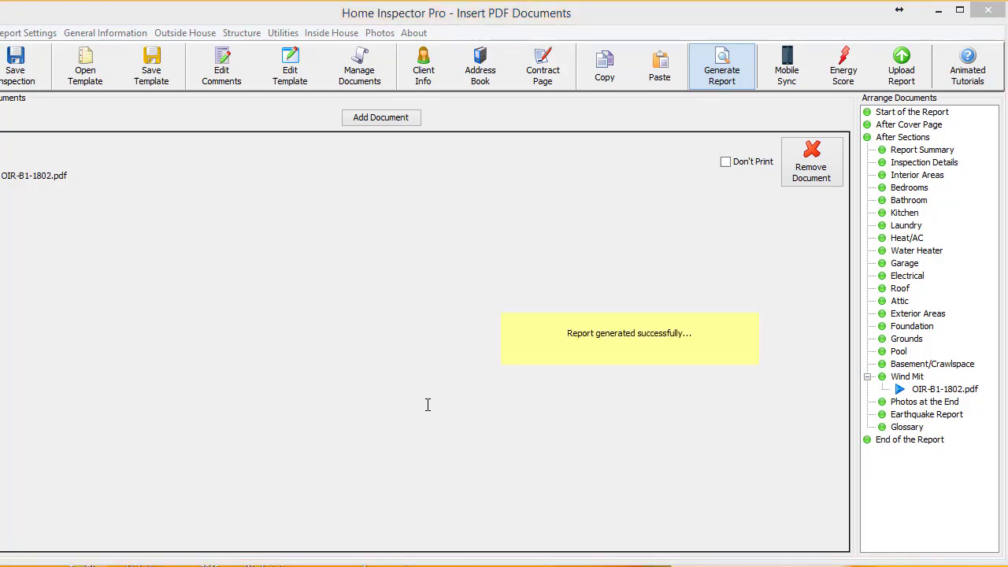
- Dismiss the success notice, jump to the Wind Mit bookmark, and scroll through form page 1
click(722, 66)
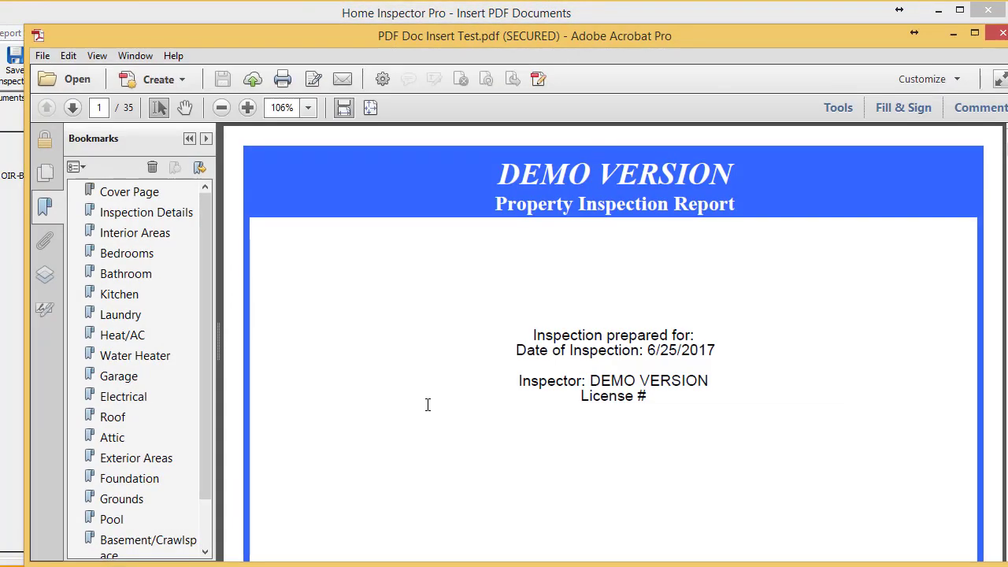
mouse_move(615, 276)
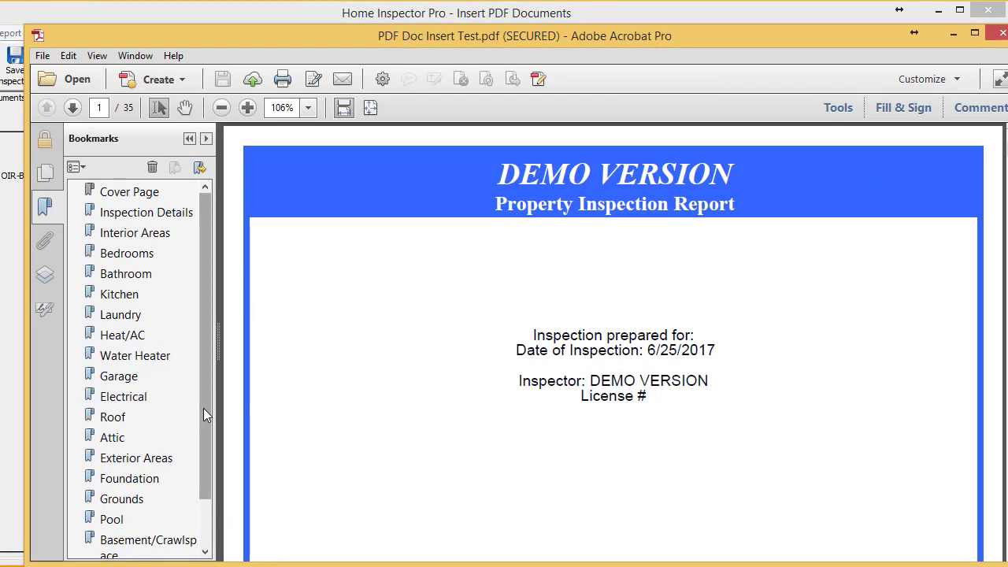
click(123, 526)
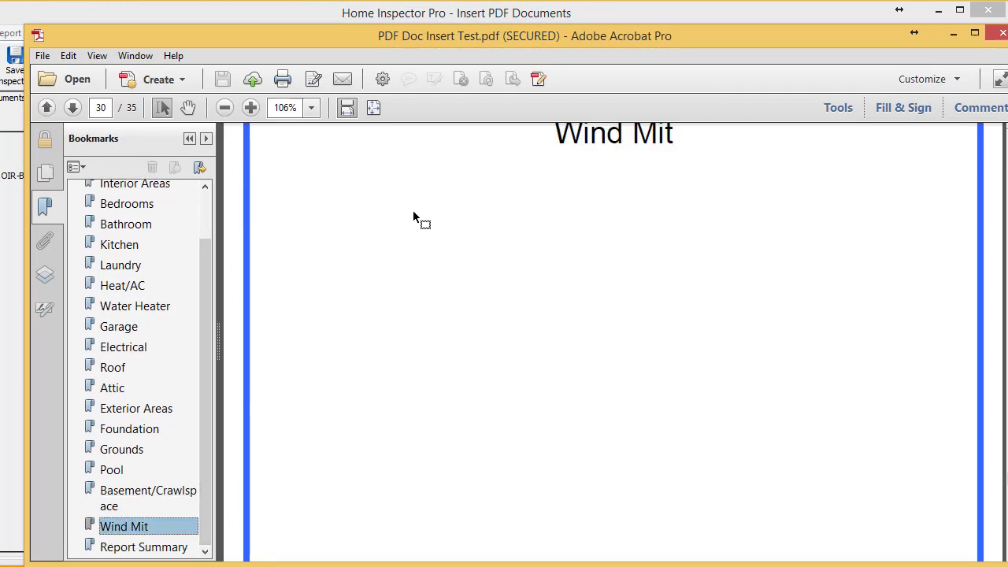
scroll(down, 3)
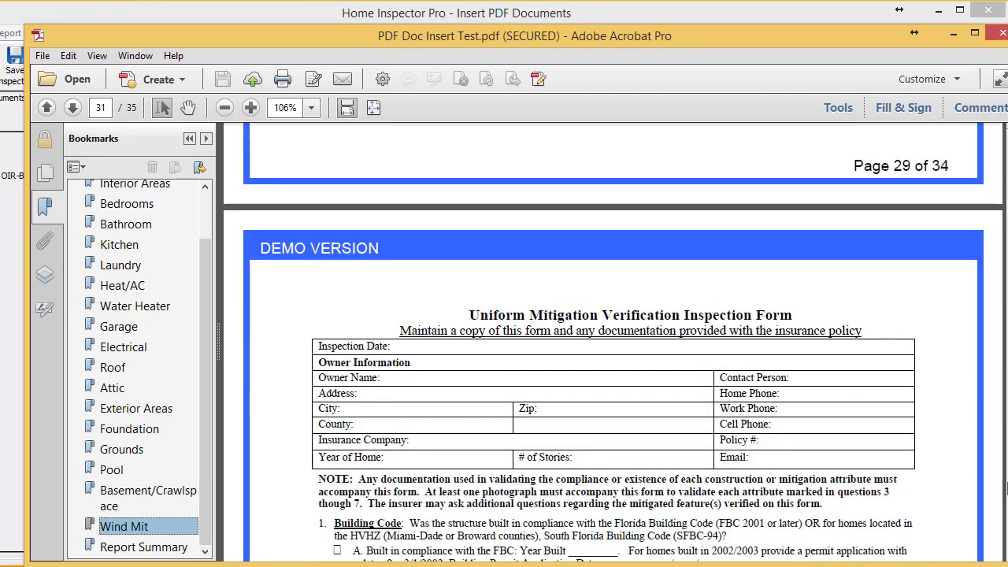
scroll(down, 3)
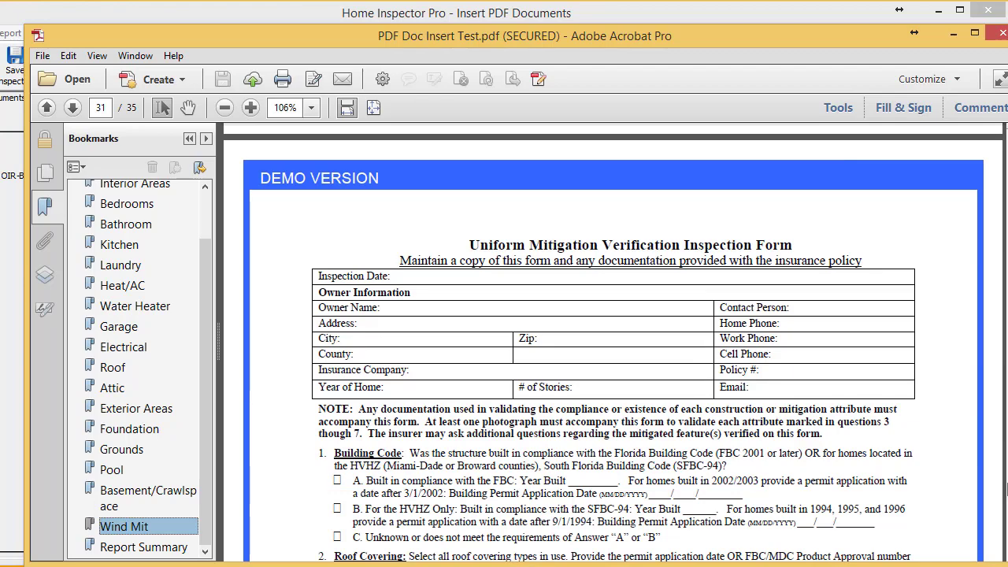
scroll(down, 3)
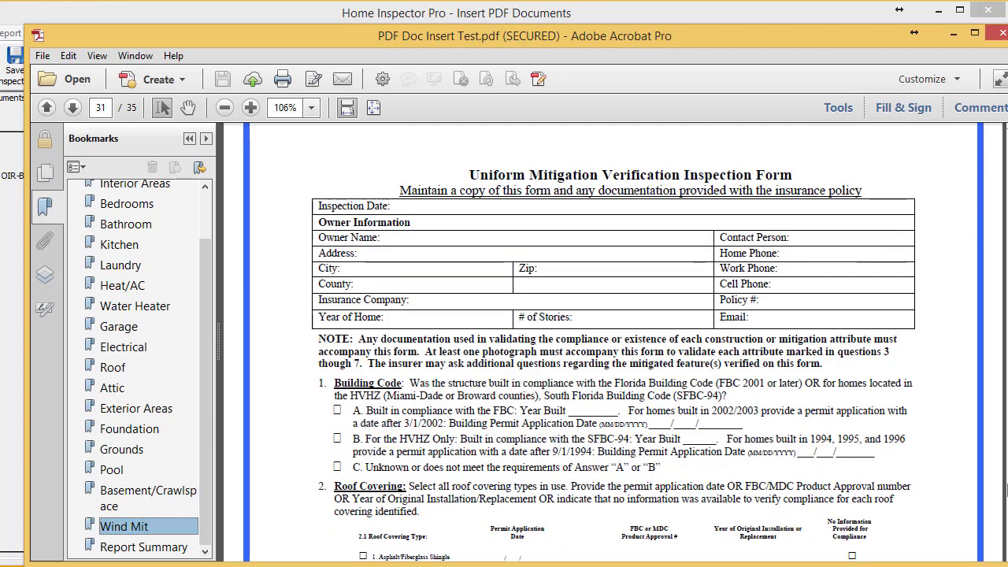
scroll(down, 3)
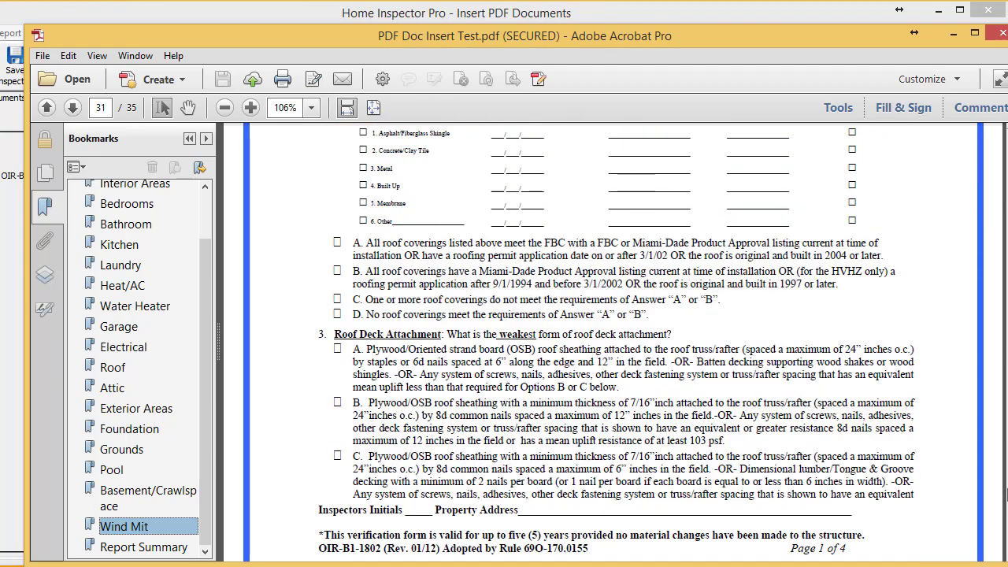
scroll(down, 3)
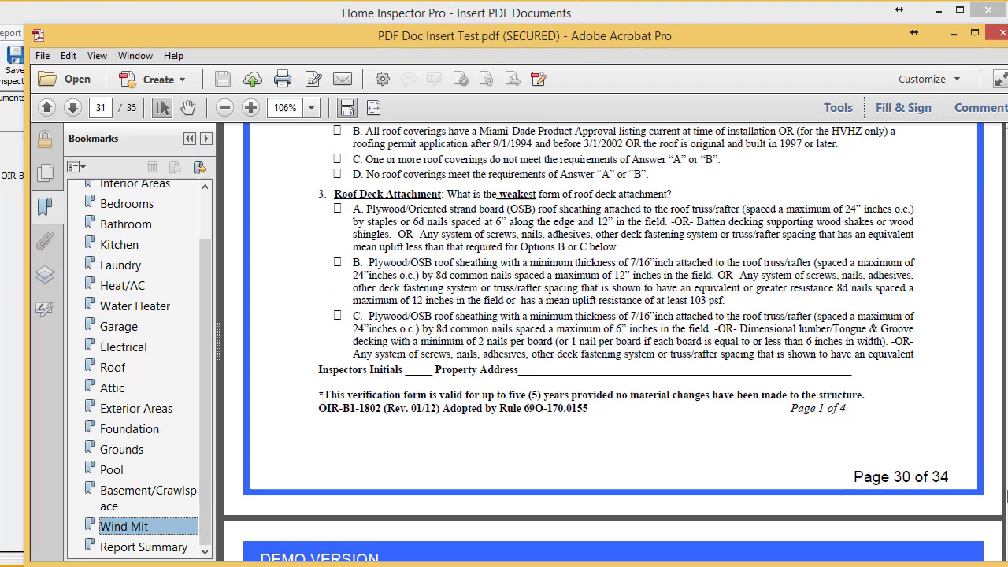
scroll(down, 3)
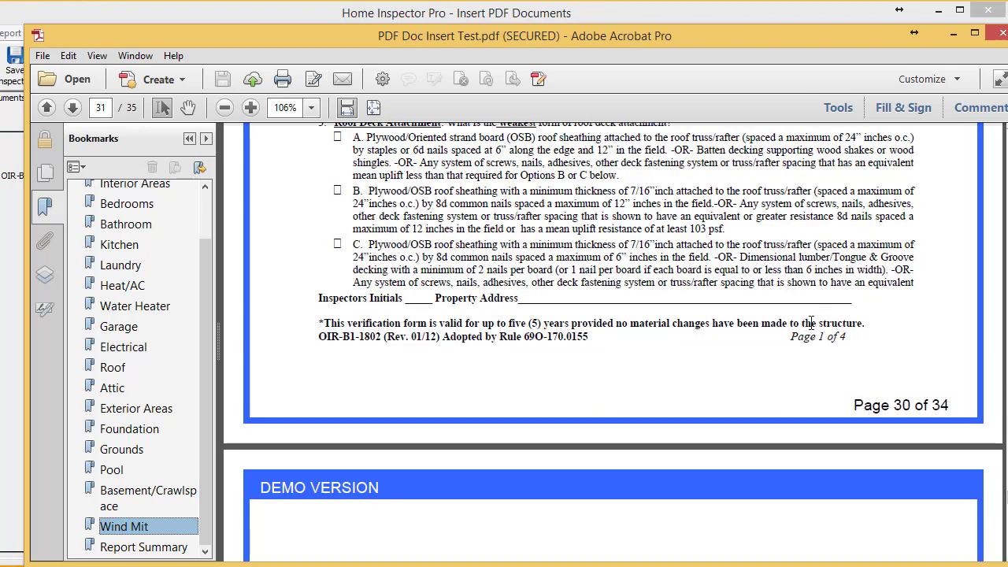
- Select and clear the 'Page 30 of 34' footer, then scroll through form pages 2–4
double_click(817, 336)
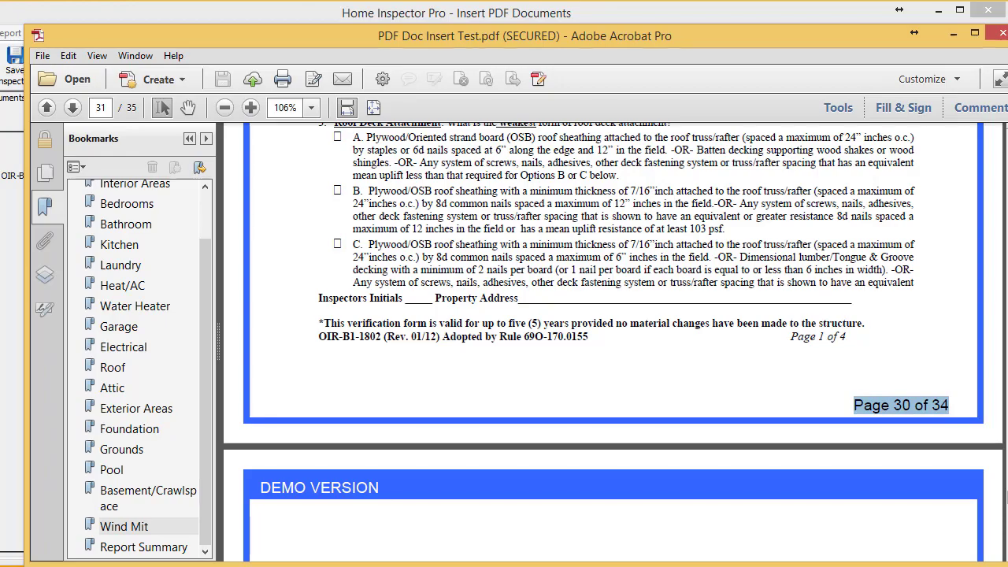
click(71, 107)
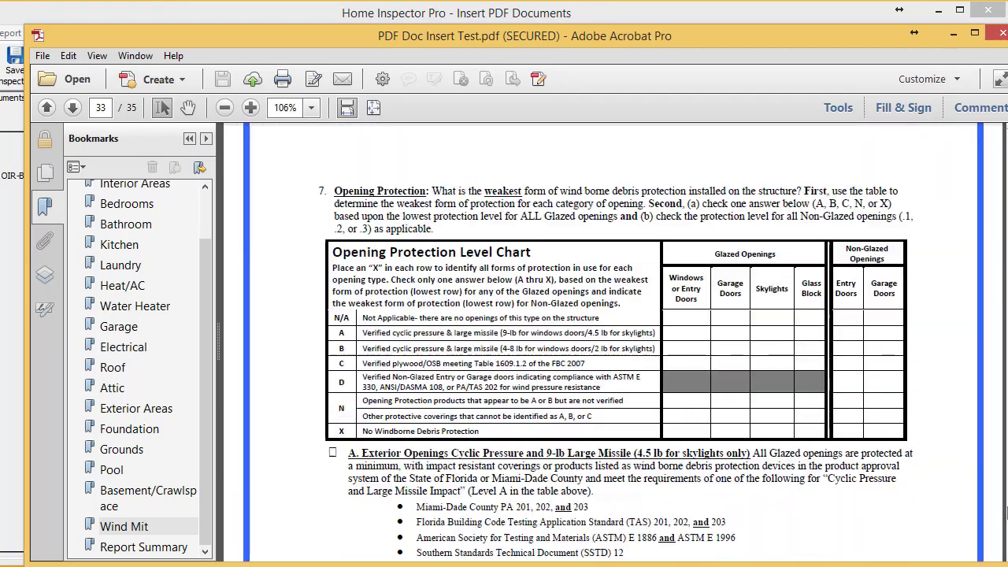
scroll(down, 3)
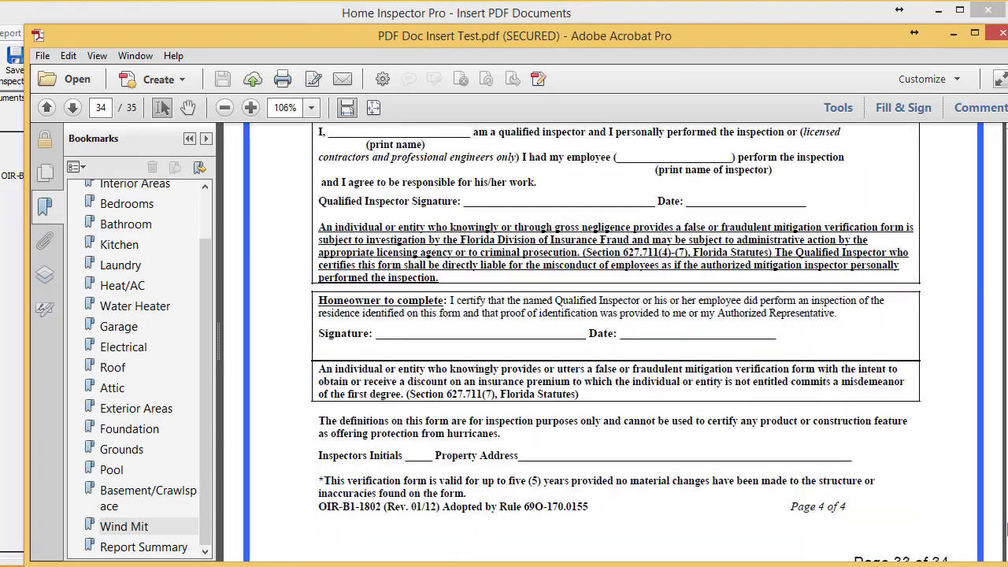
scroll(down, 3)
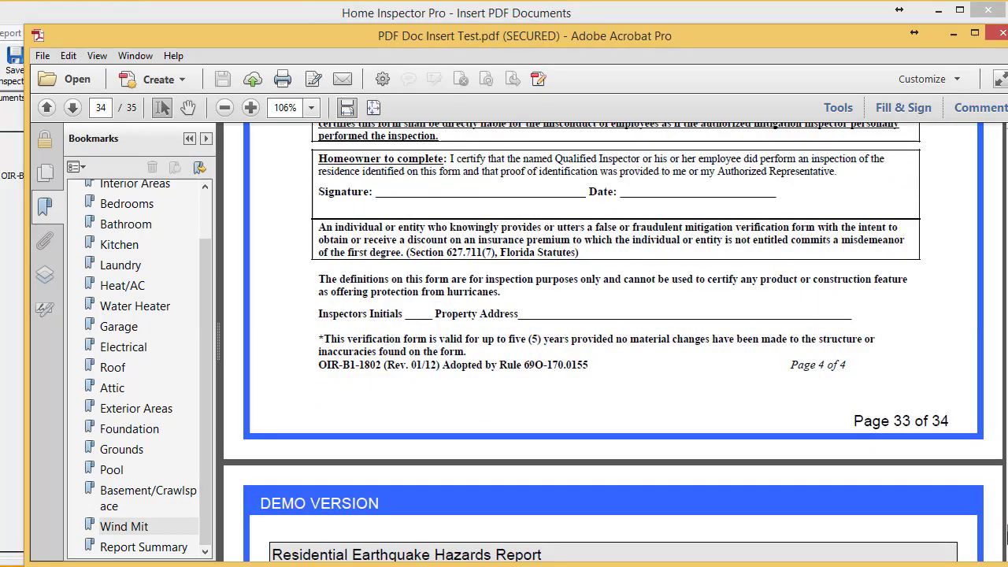
scroll(up, 3)
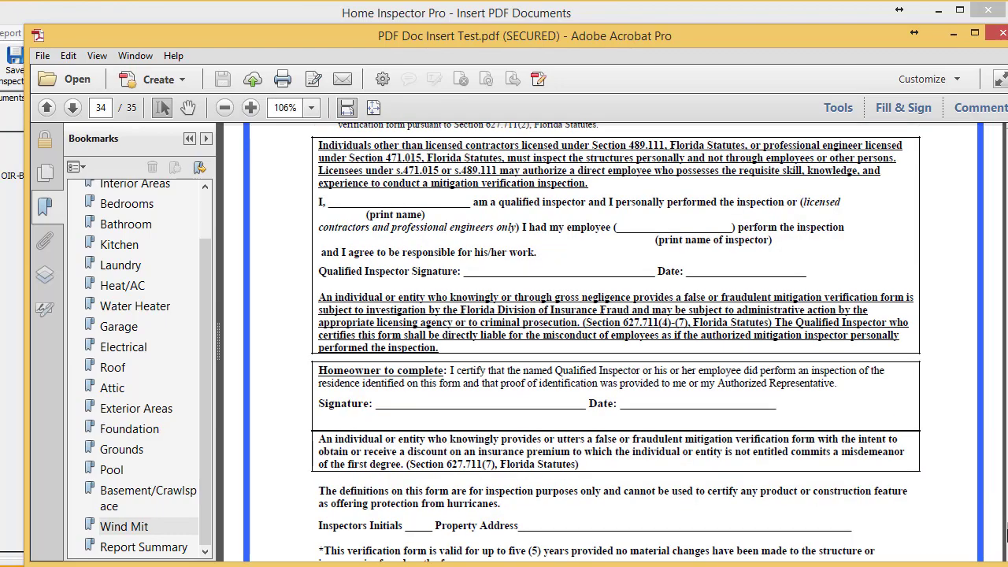
scroll(up, 3)
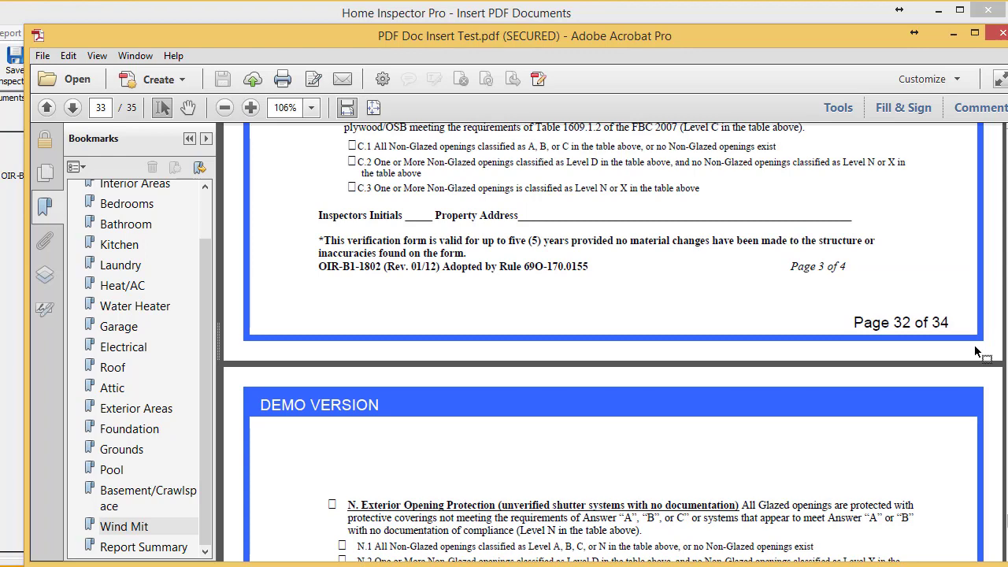
- Scroll back up to the Opening Protection Level Chart on form page 3
scroll(up, 3)
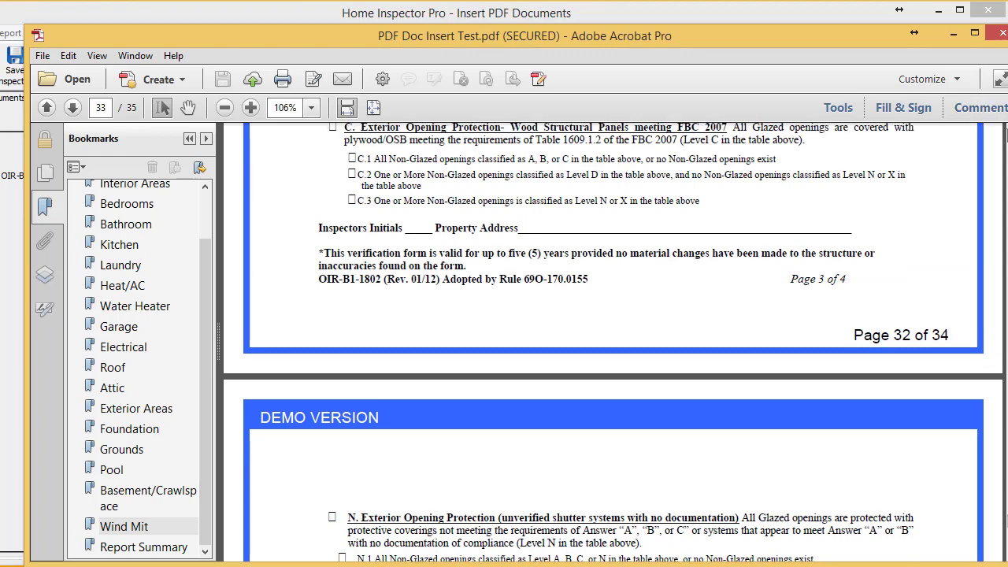
scroll(up, 3)
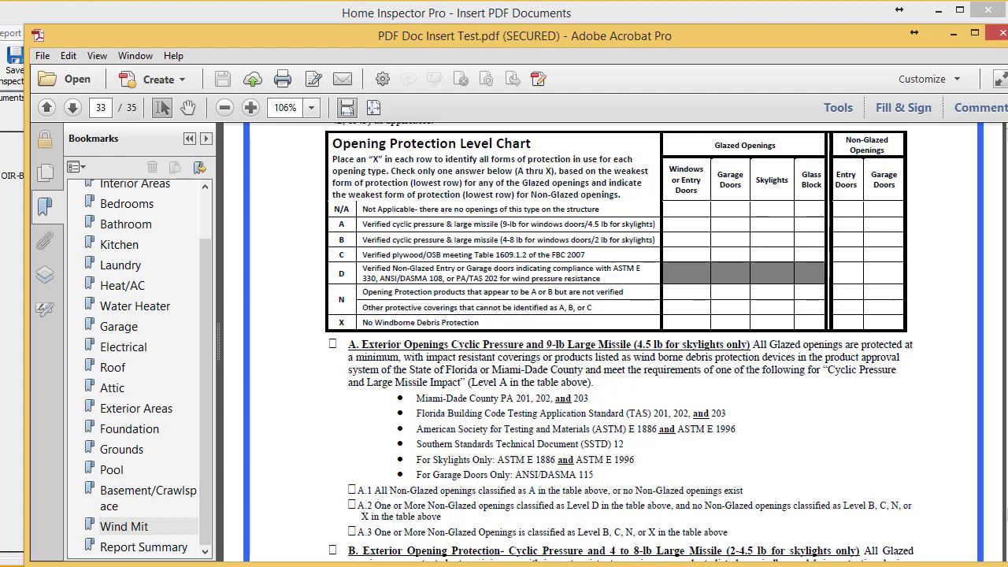
mouse_move(966, 526)
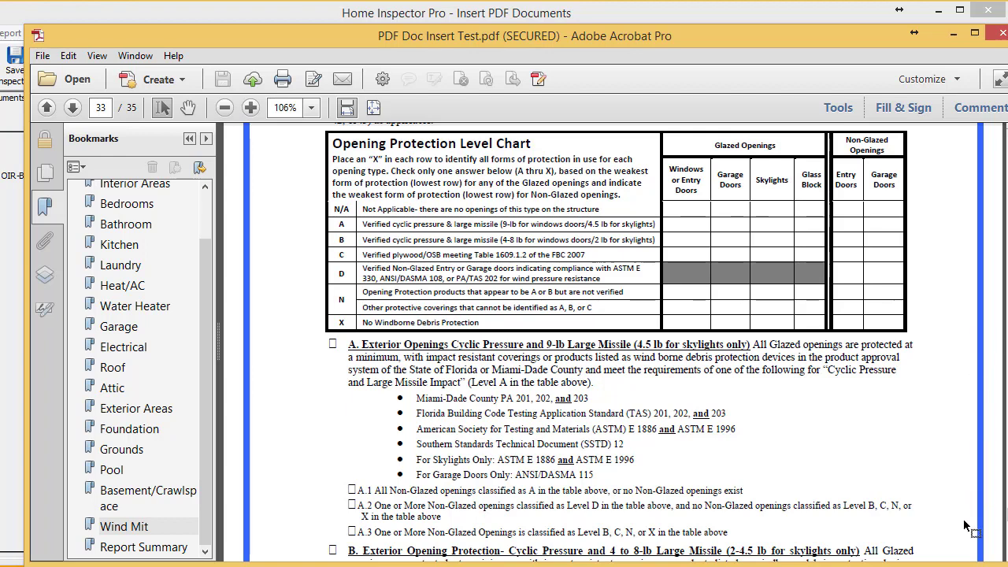